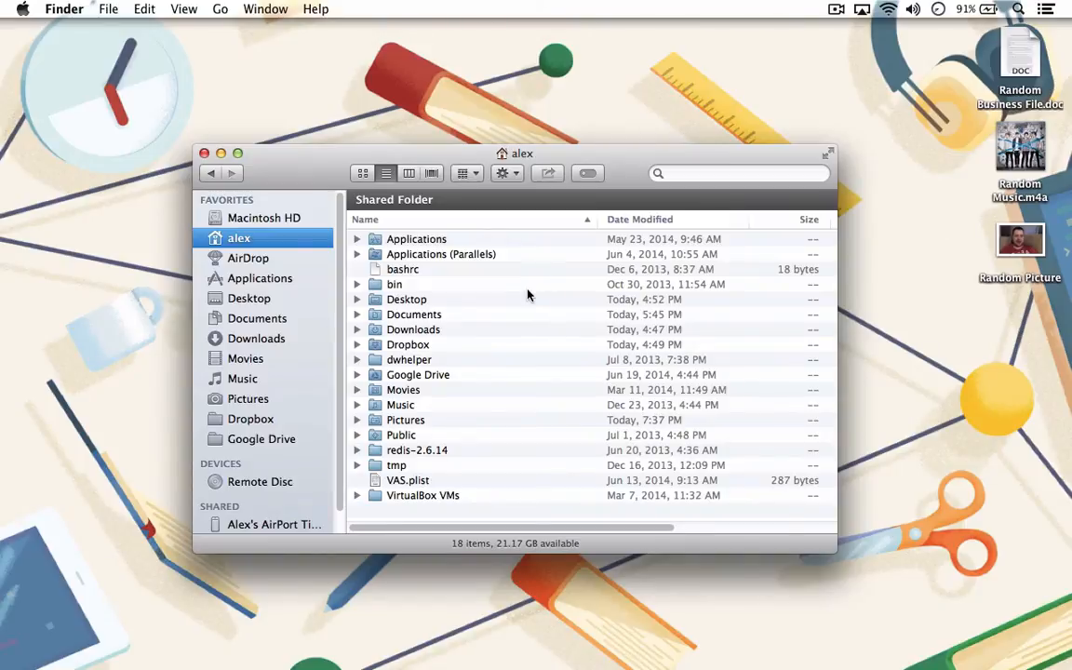
Open the Desktop folder from the Finder sidebar to see its files.
click(250, 298)
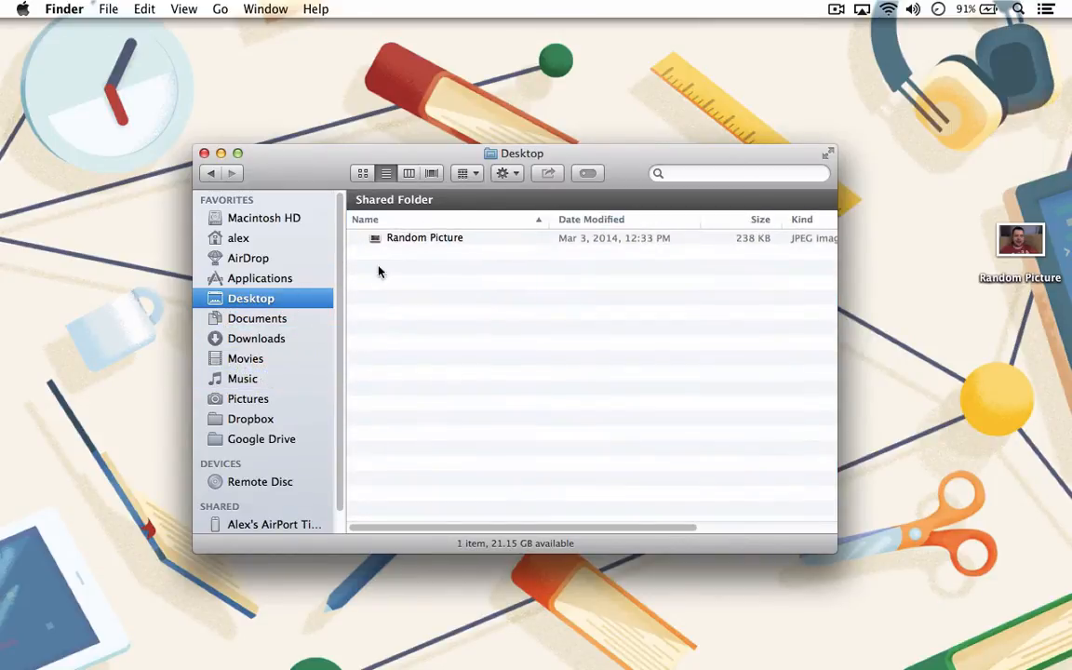
mouse_move(272, 410)
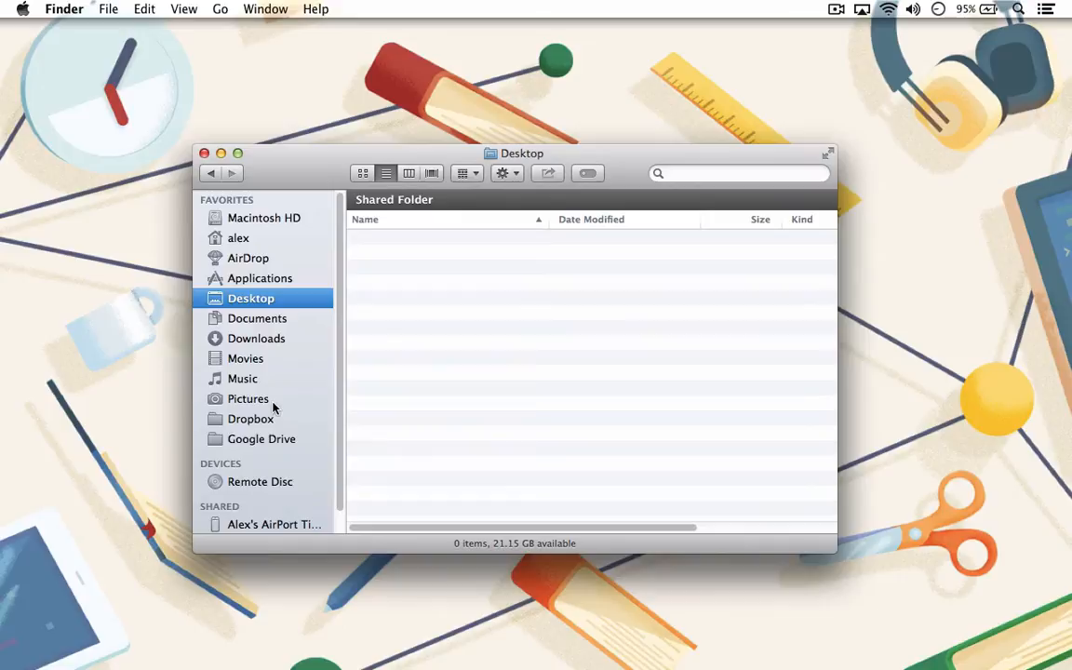
mouse_move(270, 358)
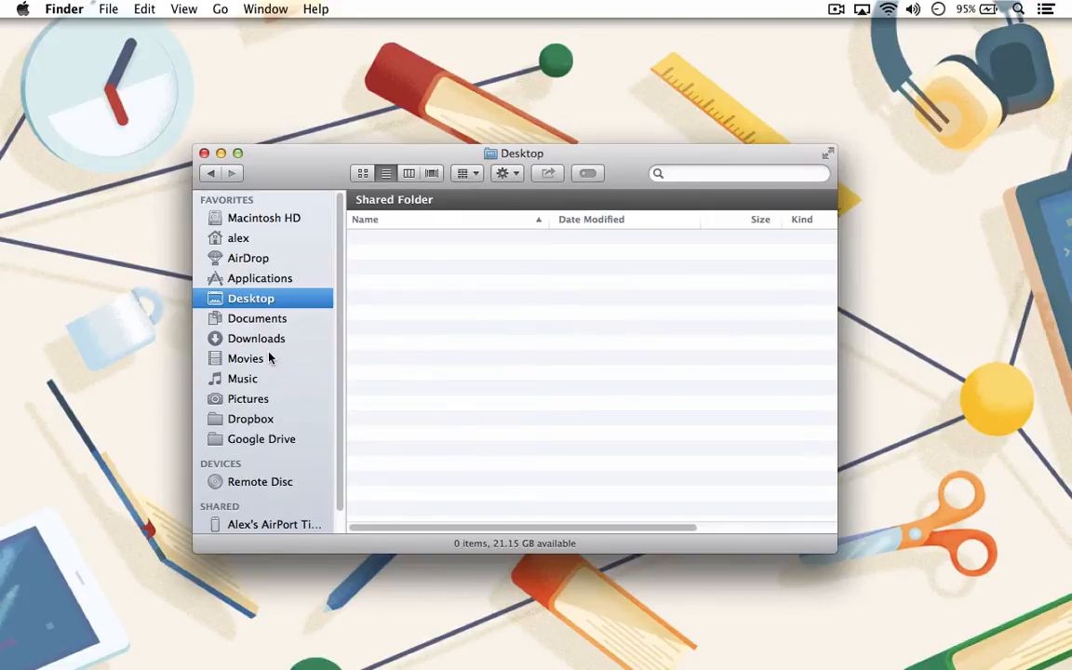
In Documents, create a new folder from the Action menu and name it Personal.
click(259, 318)
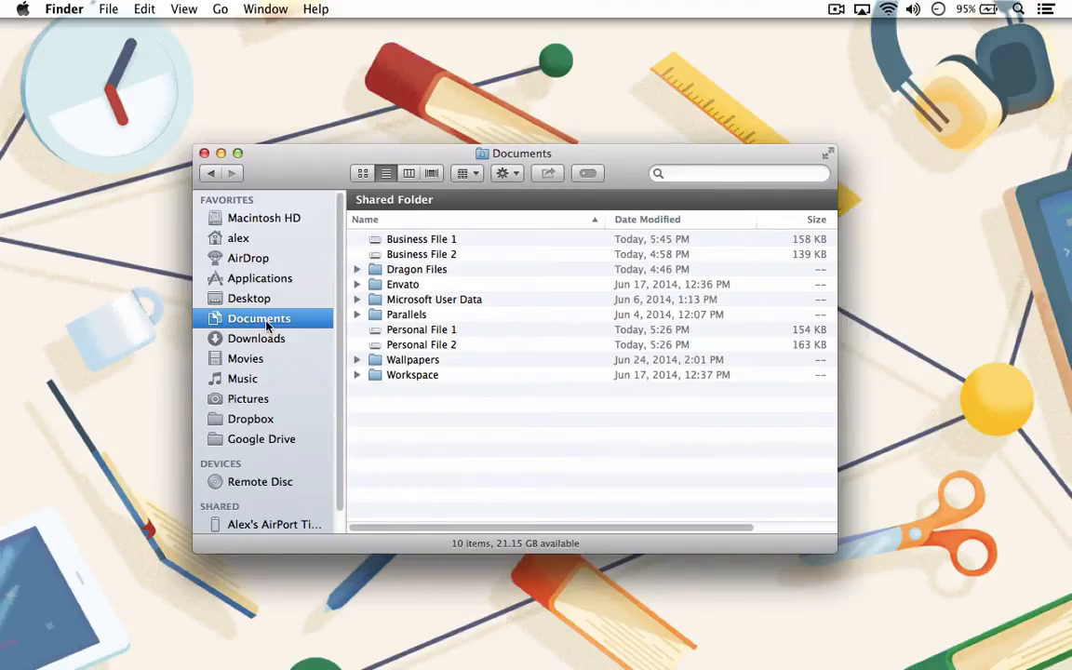
right_click(382, 409)
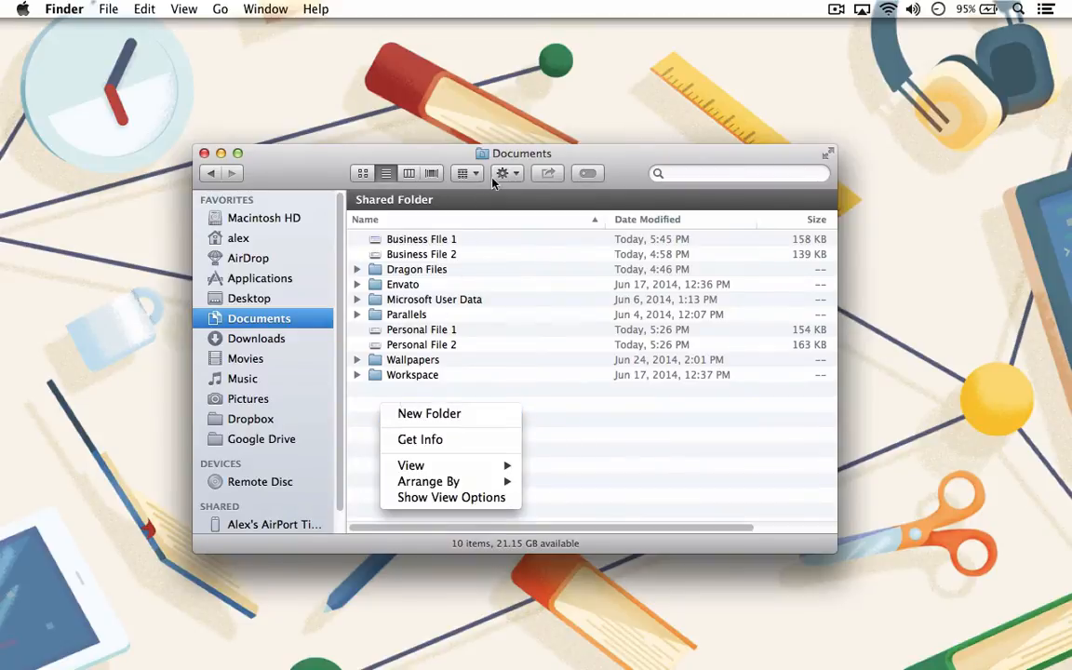
click(502, 173)
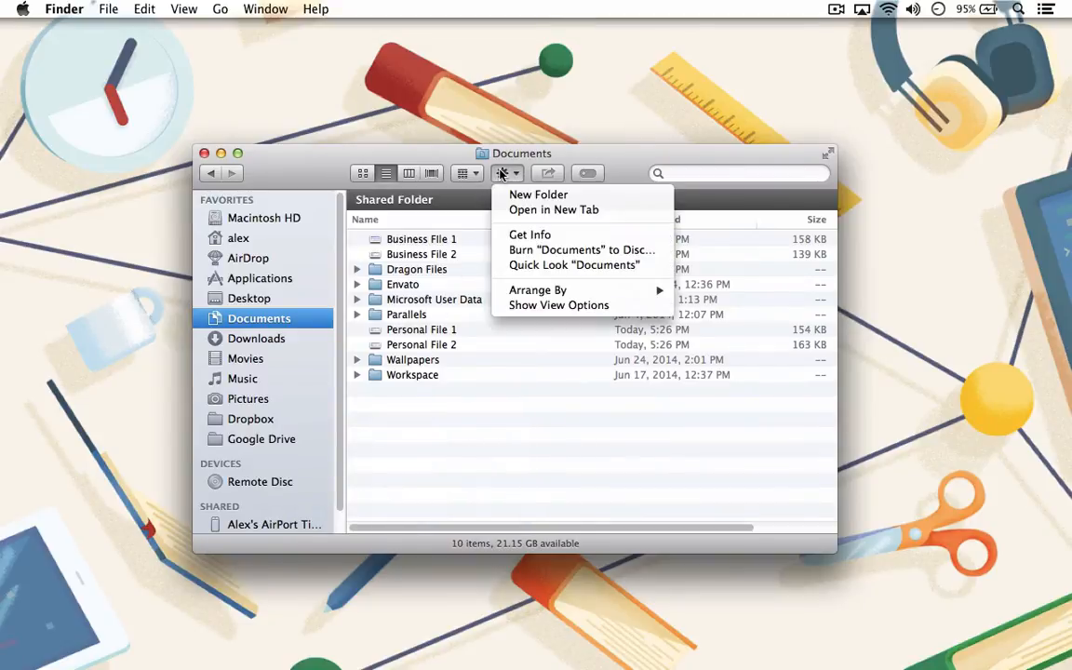
click(538, 195)
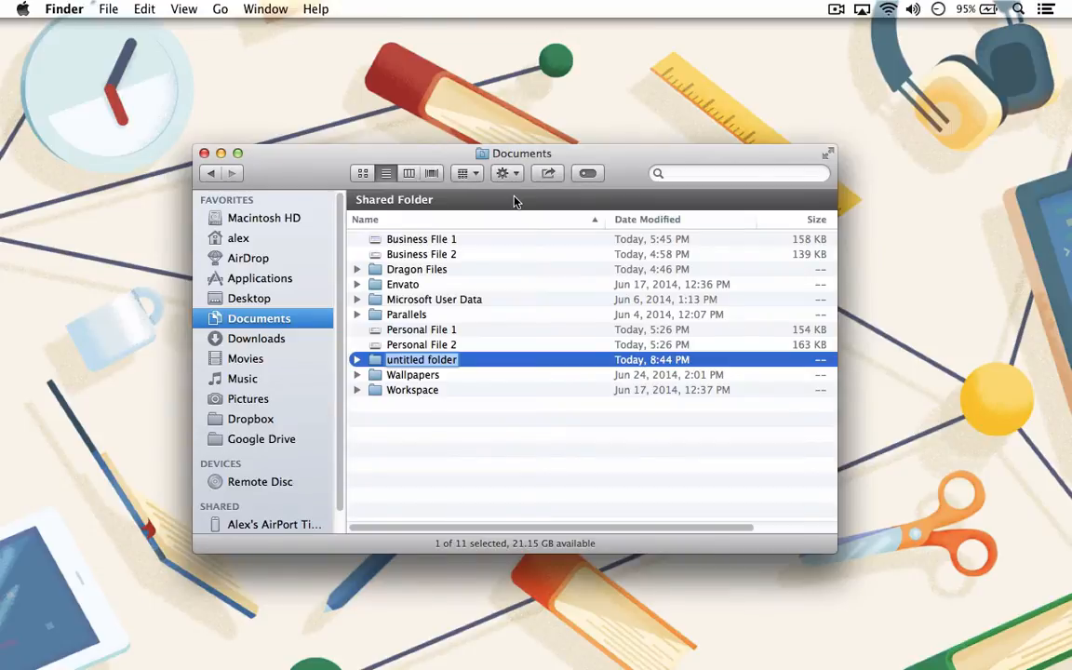
text(Personal)
text(Work)
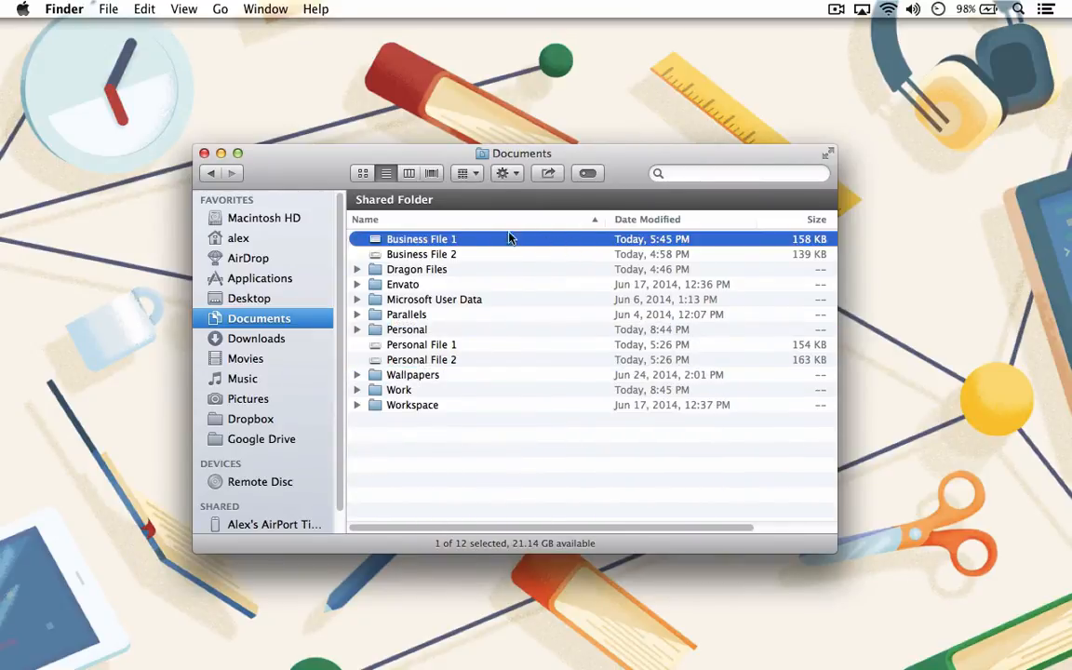
Select the business files in Documents and bring up Spotlight search.
click(421, 254)
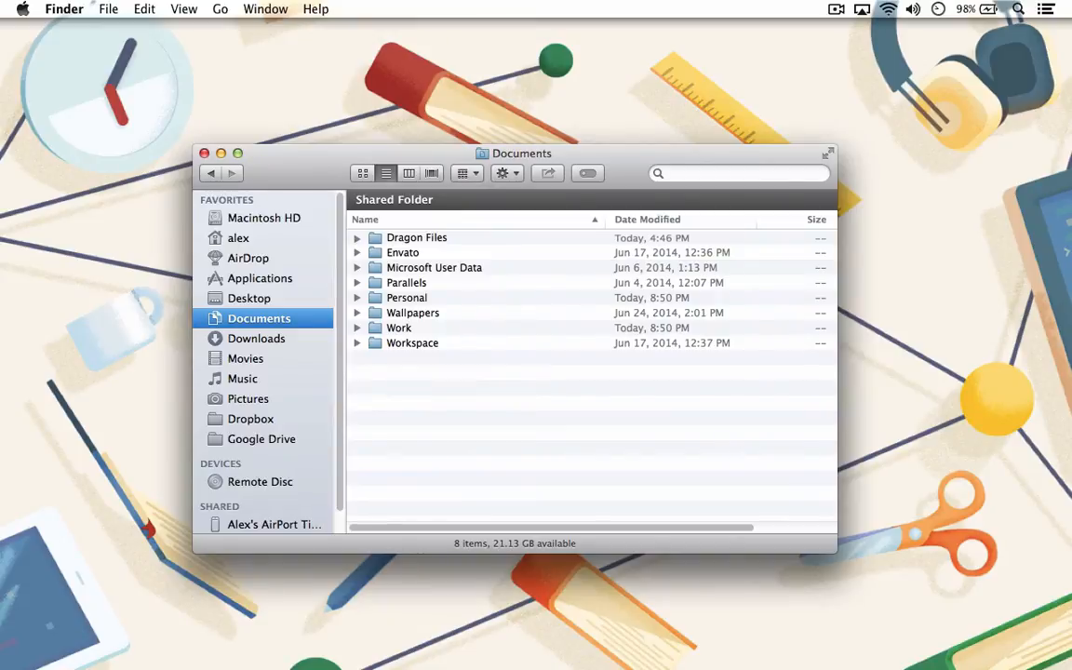
click(1019, 8)
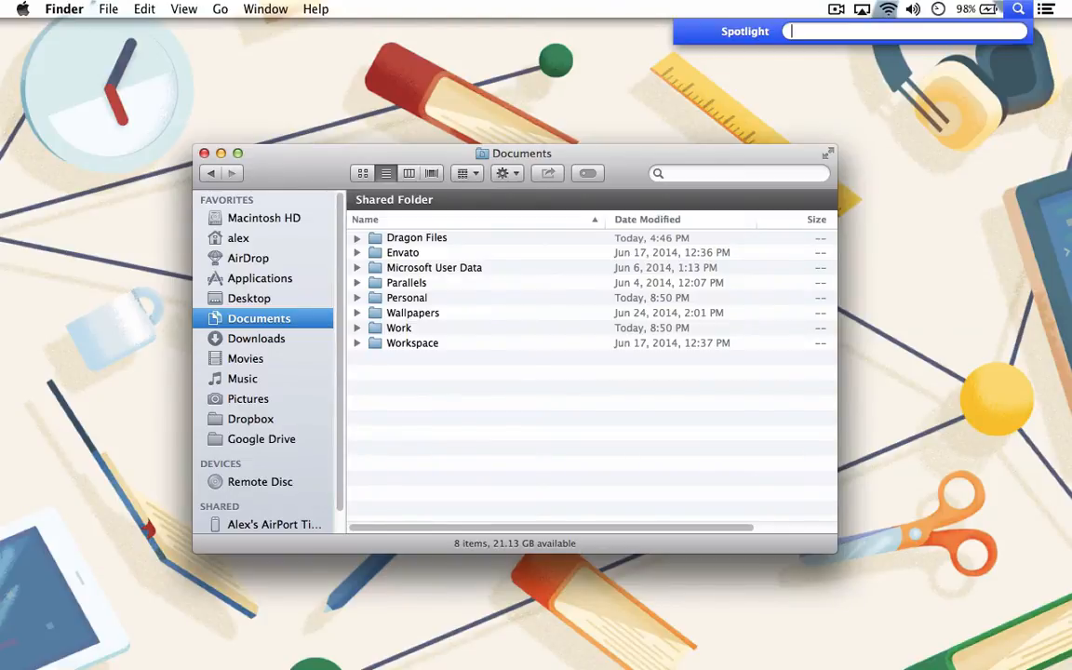
Search Spotlight for 'pers'.
text(pers)
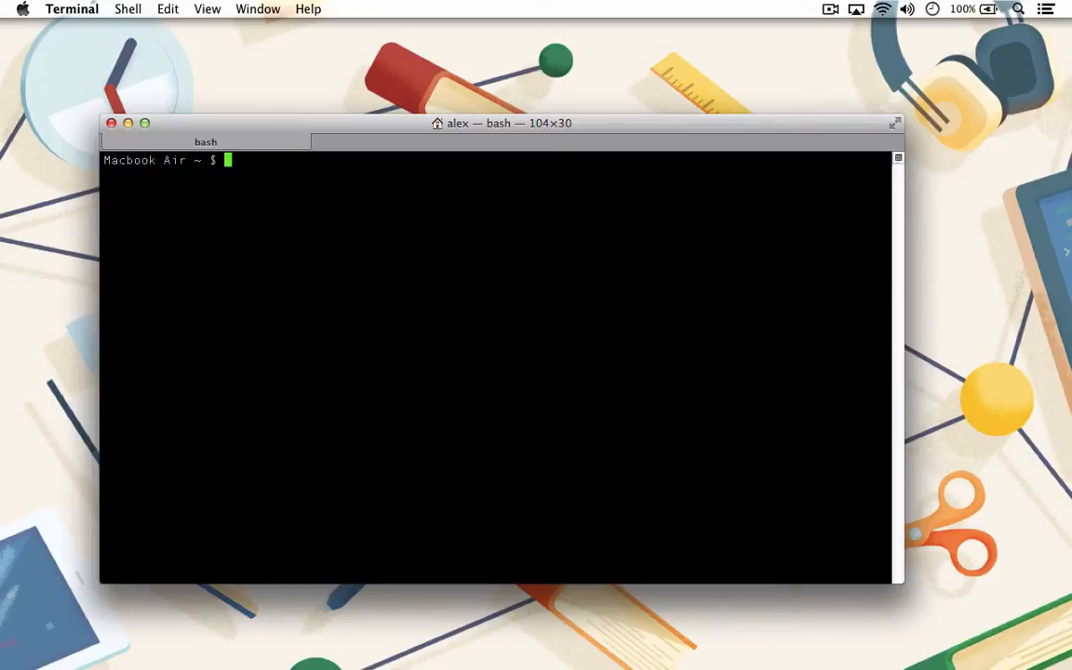
mouse_move(795, 327)
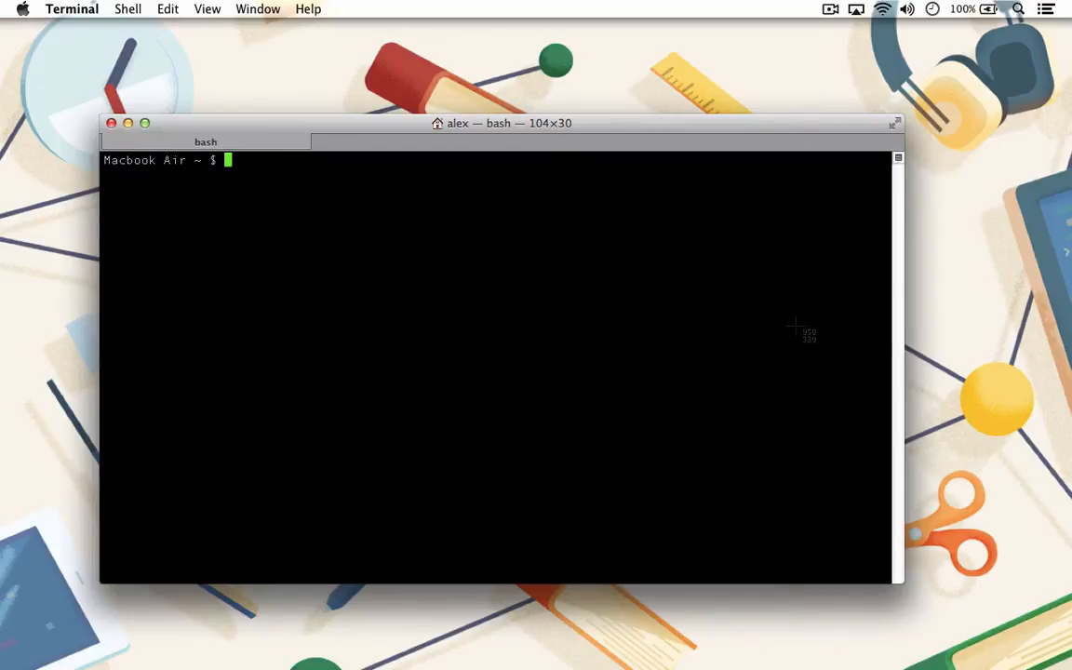
mouse_move(896, 439)
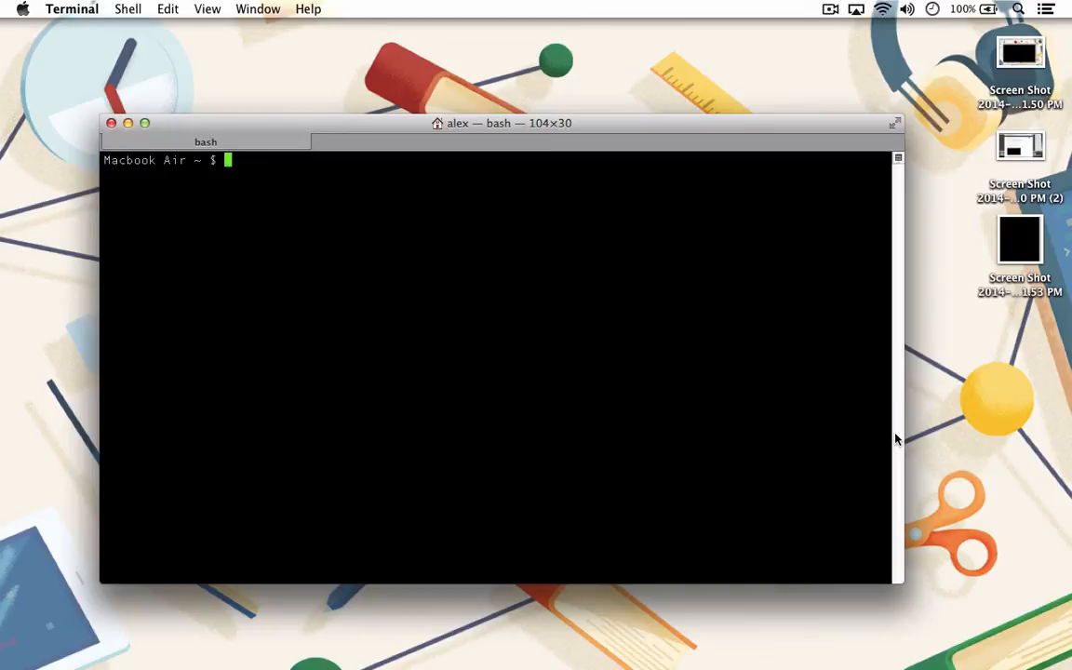
Set screenshot location to ~/Pictures via defaults write, then run killall SystemUIServer.
text(defaults write com.apple.screencapture location ~/Pictures)
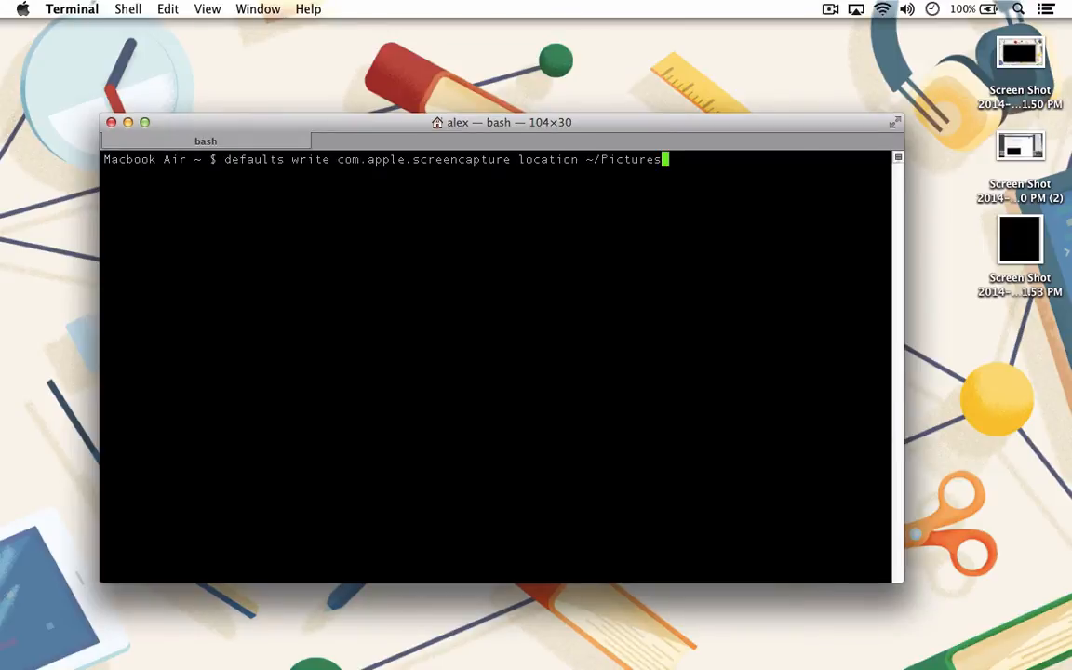
mouse_move(663, 159)
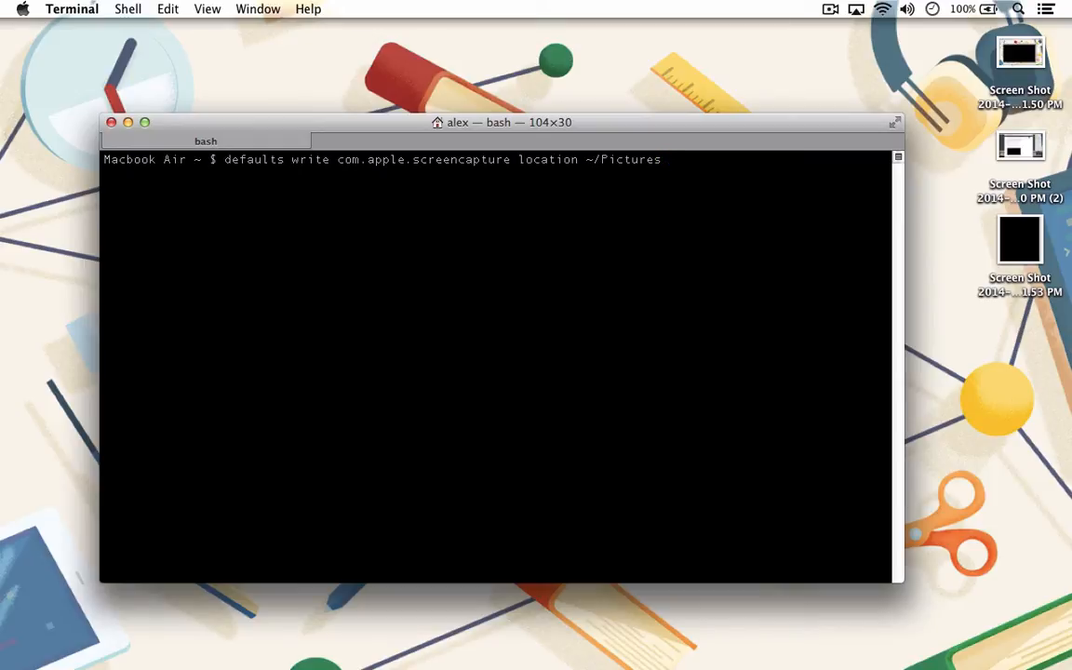
key(Return)
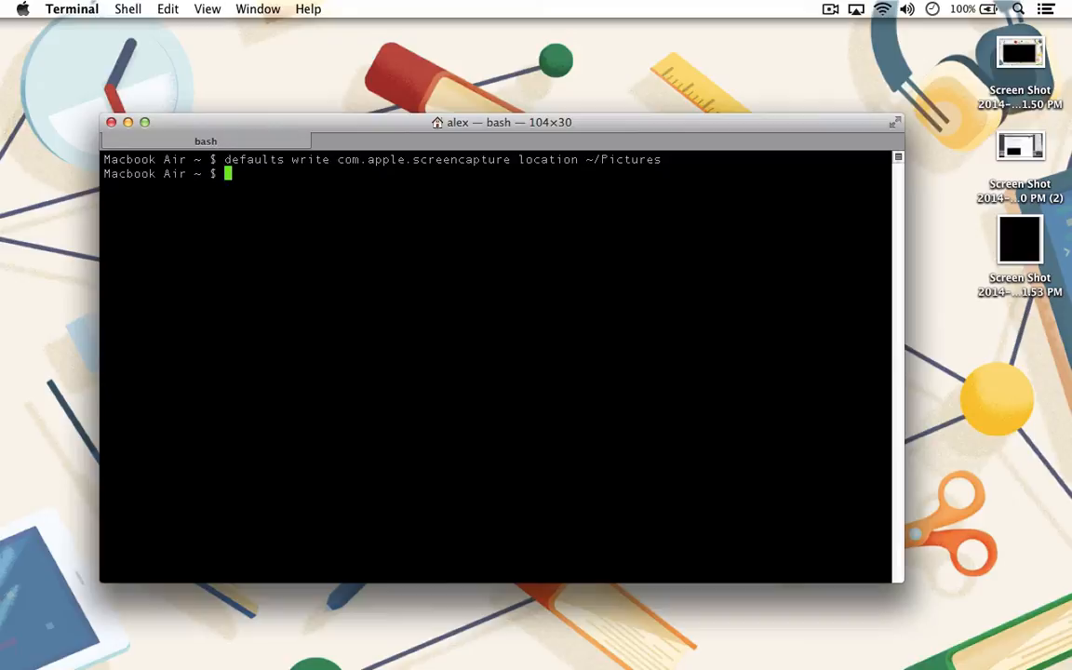
text(killall Sy)
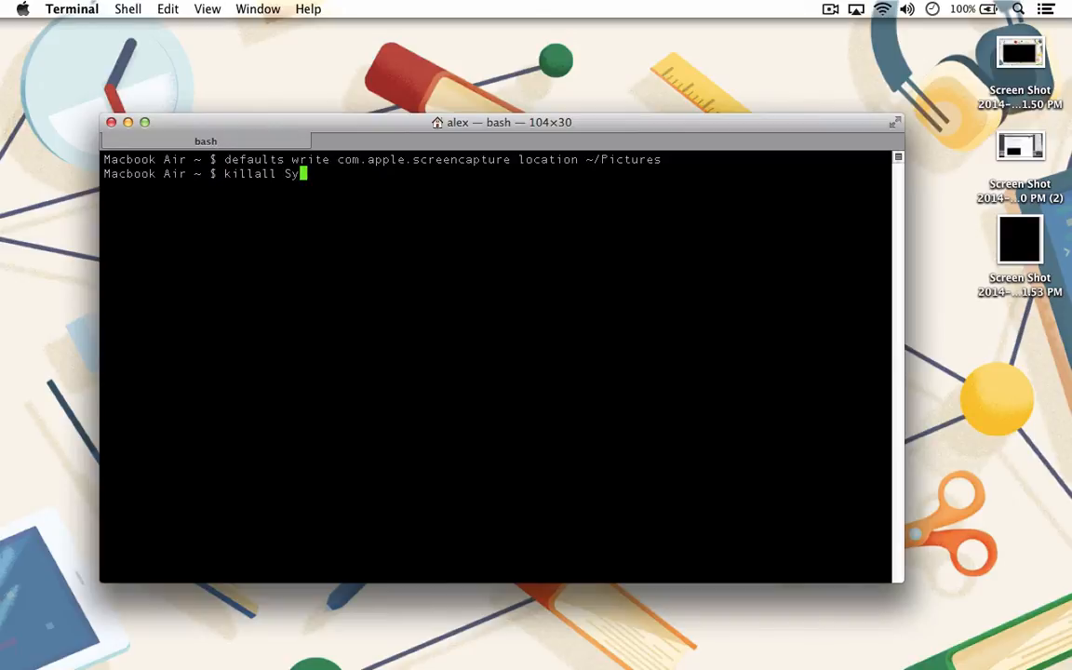
text(stem)
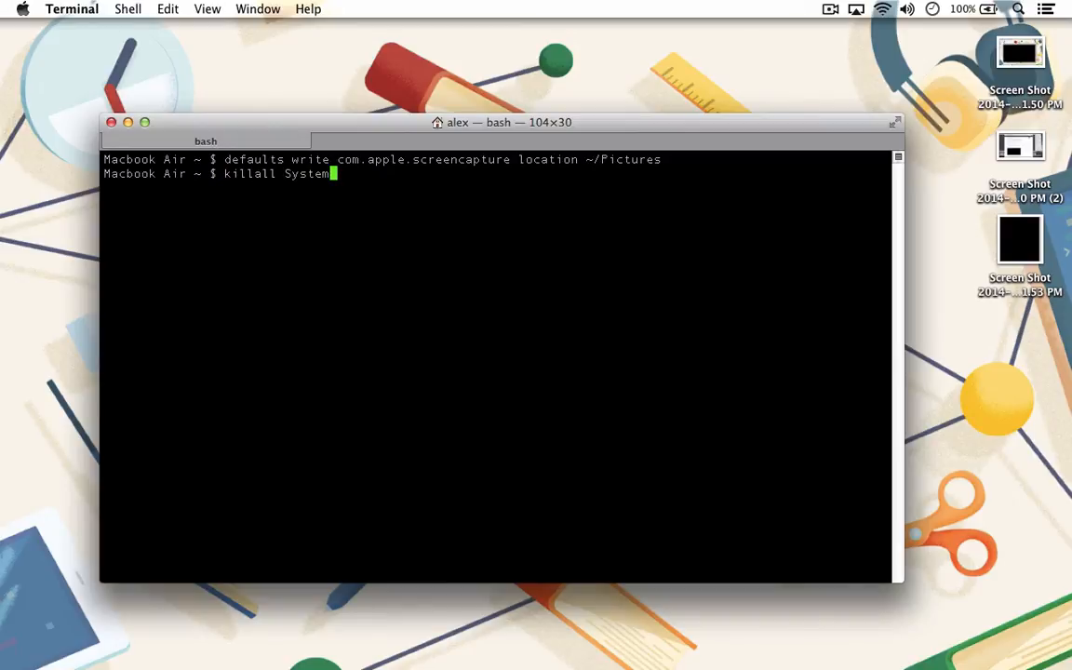
text(UISER)
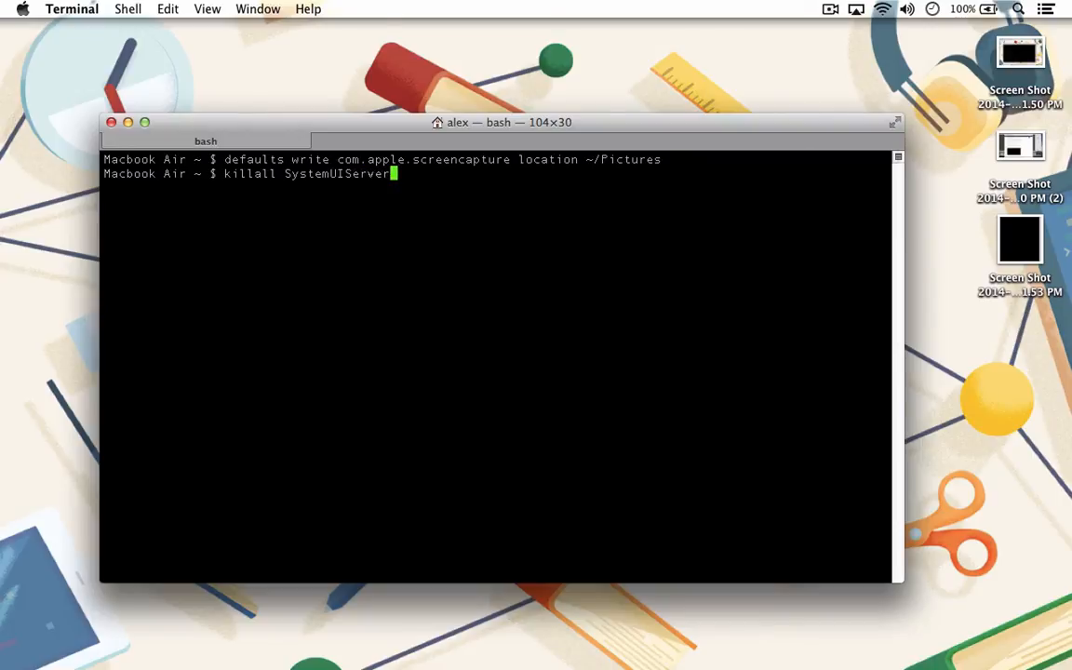
key(Return)
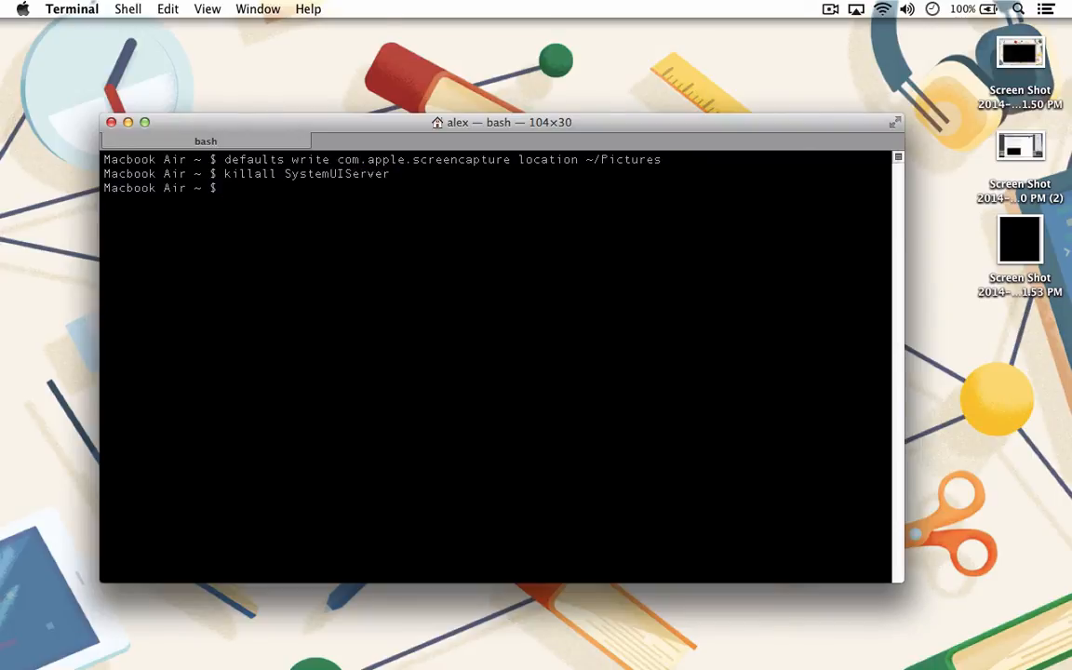